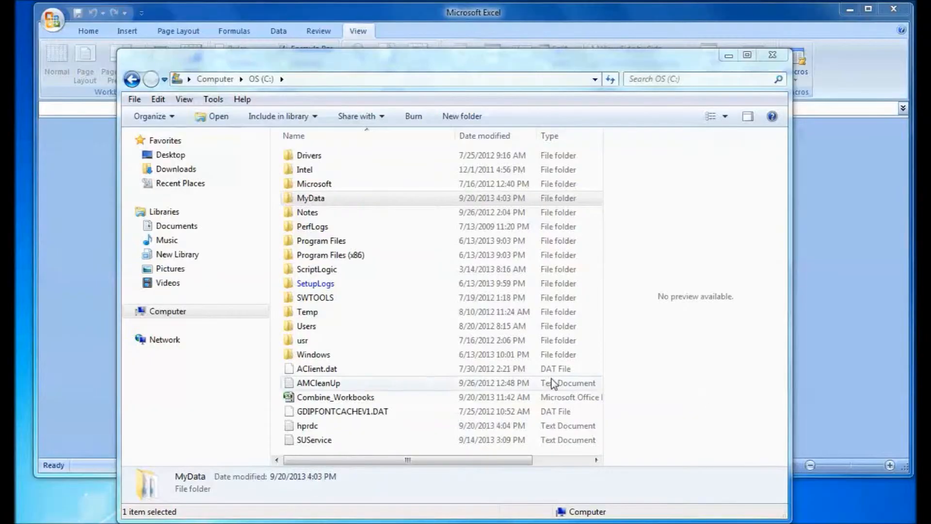
- Open the MyData folder and preview Example Book 1
{"action": "left_click", "coordinate": [310, 198]}
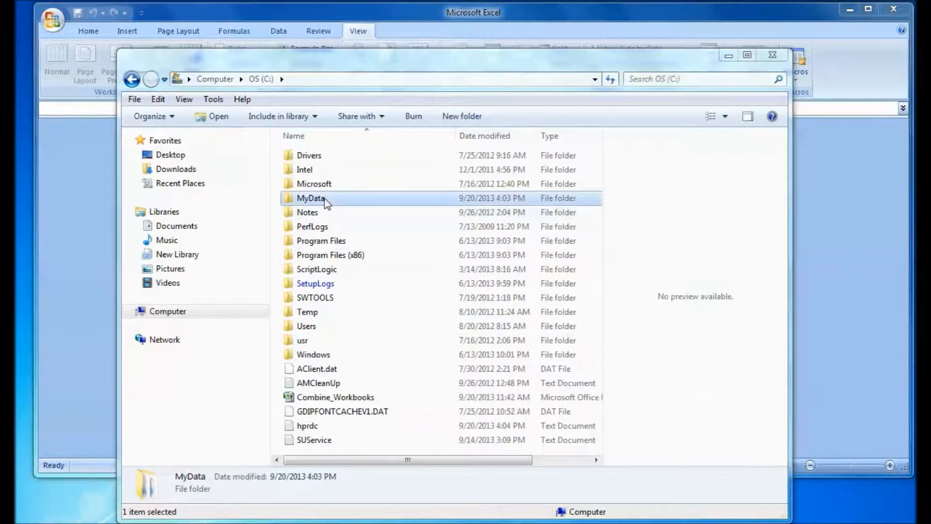
{"action": "double_click", "coordinate": [310, 197]}
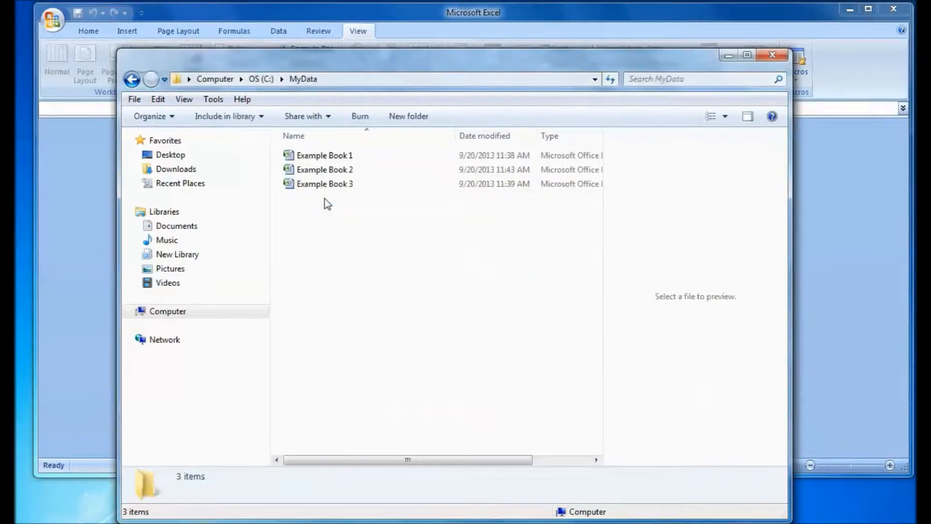
{"action": "left_click", "coordinate": [325, 155]}
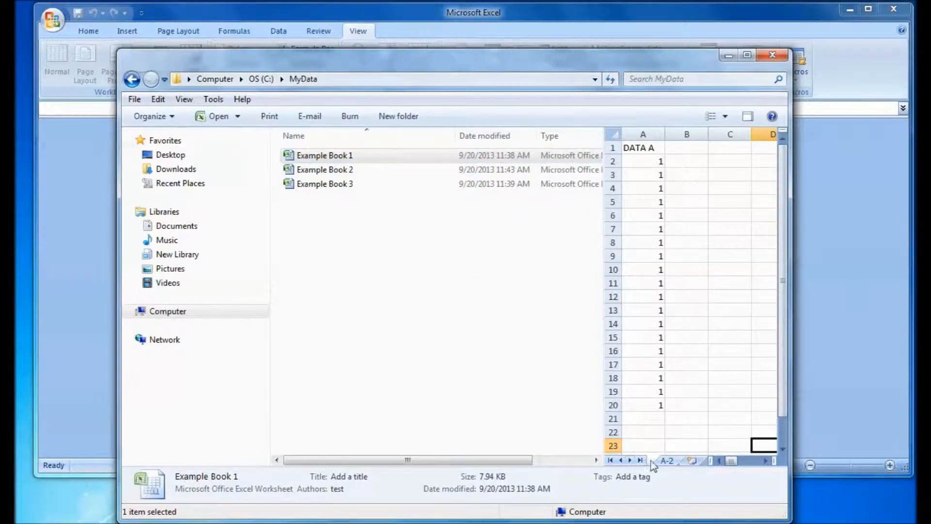
{"action": "left_click", "coordinate": [260, 79]}
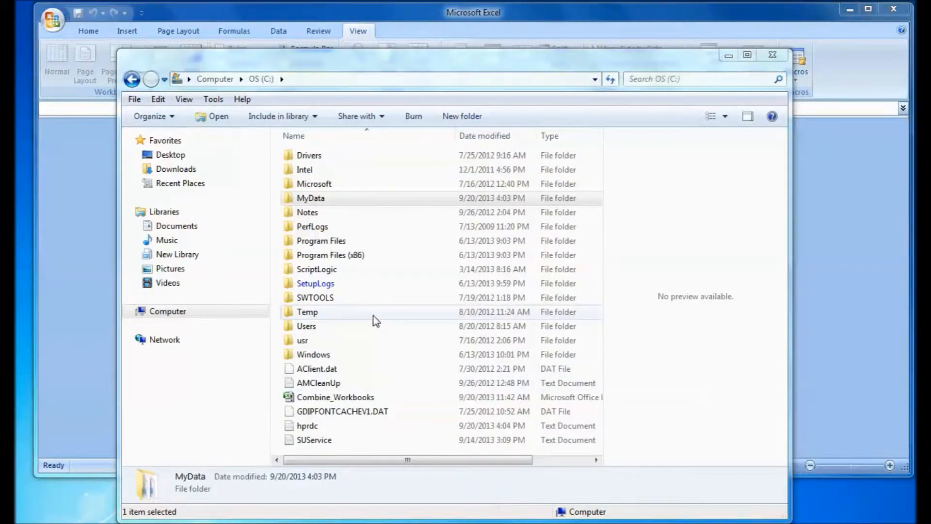
- Reopen MyData, preview sheets B-2 and B-3 of Example Book 2, then Example Book 3
{"action": "left_click", "coordinate": [310, 198]}
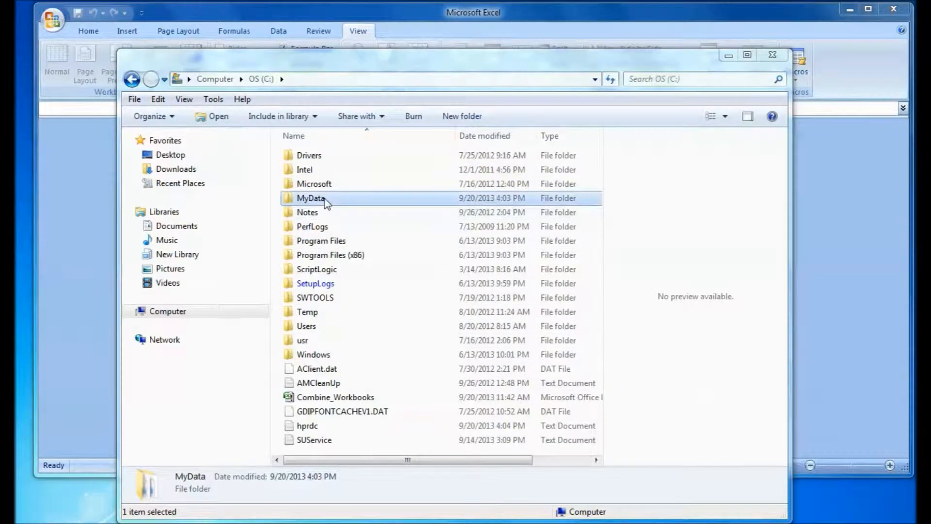
{"action": "double_click", "coordinate": [311, 198]}
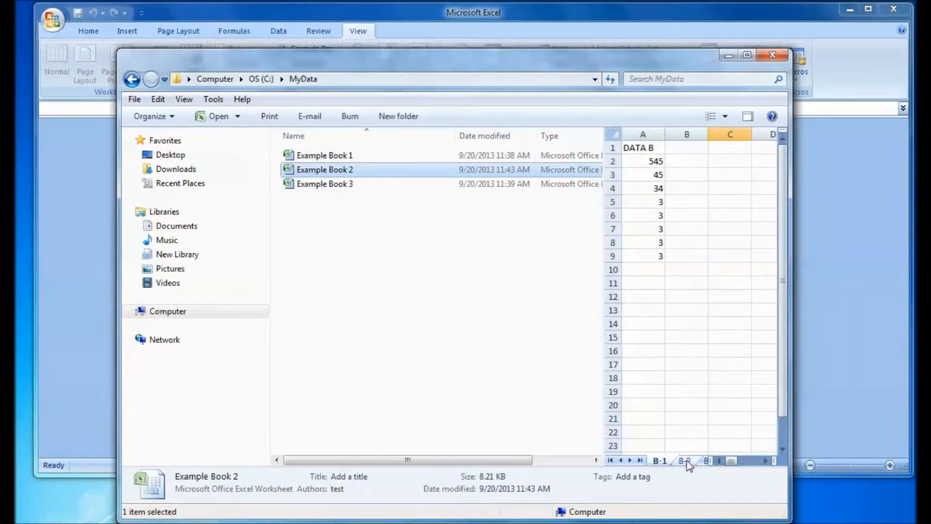
{"action": "left_click", "coordinate": [684, 461]}
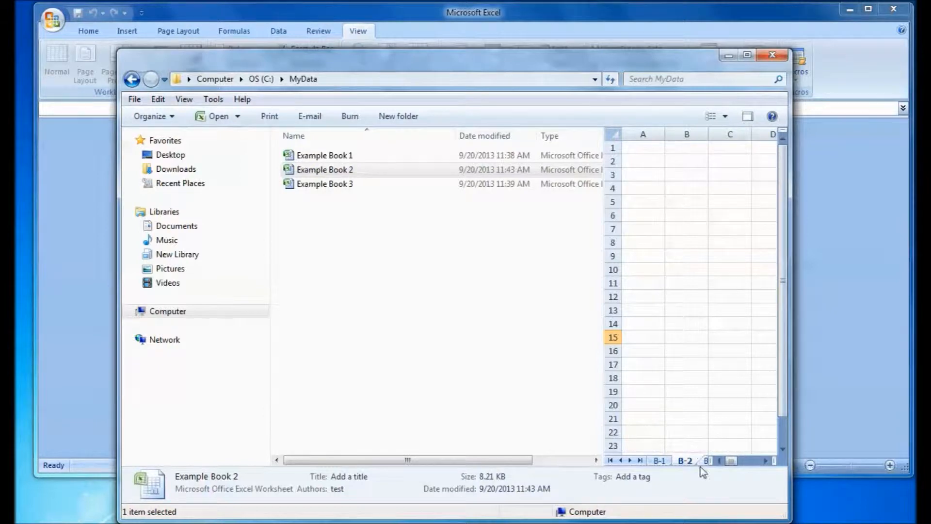
{"action": "left_click", "coordinate": [704, 460]}
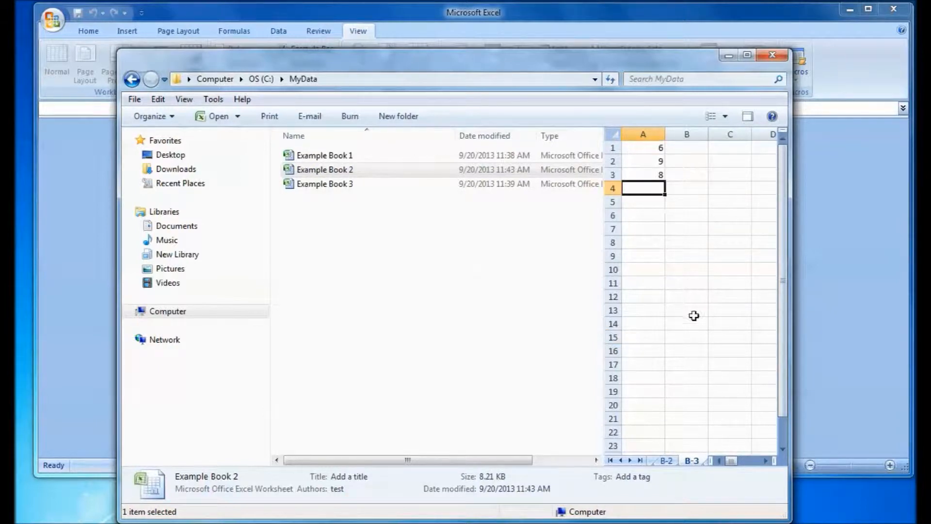
{"action": "left_click", "coordinate": [325, 183]}
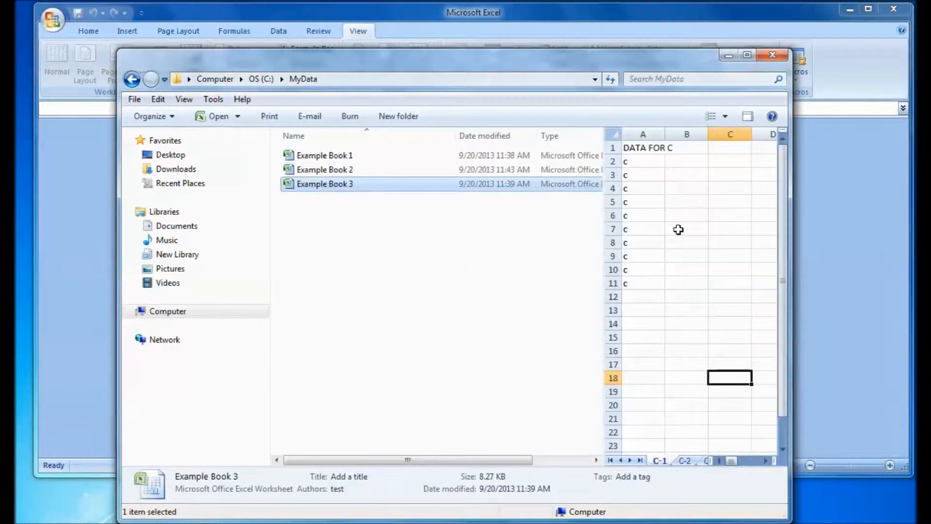
{"action": "mouse_move", "coordinate": [369, 242]}
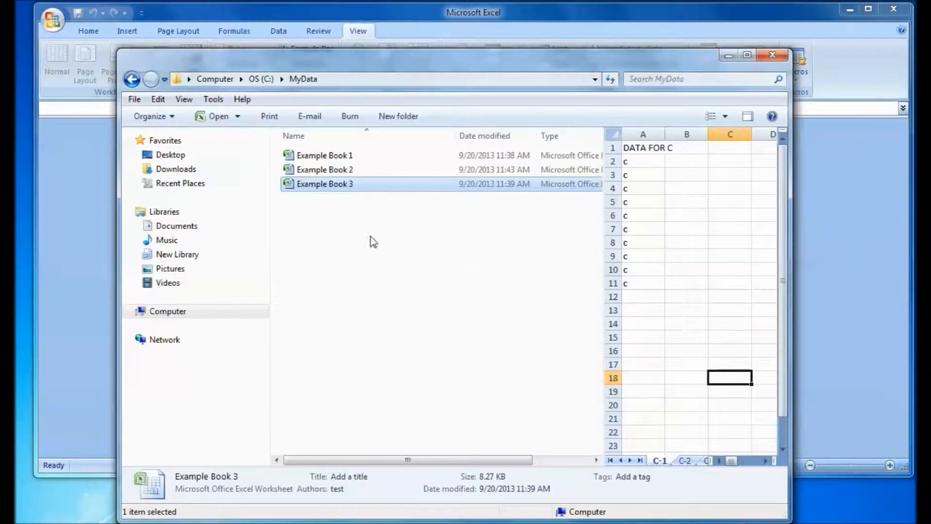
- Return to the C: drive root and open Combine_Workbooks in Excel
{"action": "left_click", "coordinate": [259, 79]}
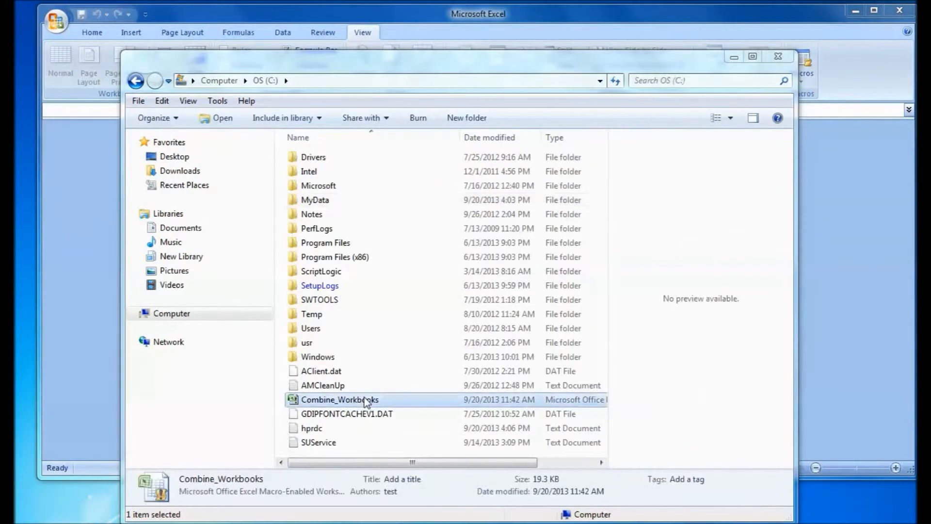
{"action": "double_click", "coordinate": [339, 399]}
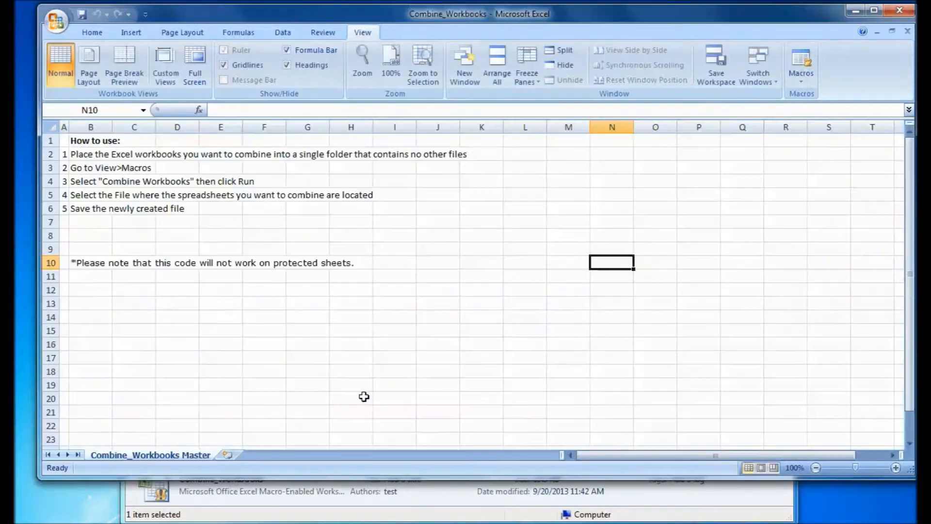
{"action": "mouse_move", "coordinate": [466, 242]}
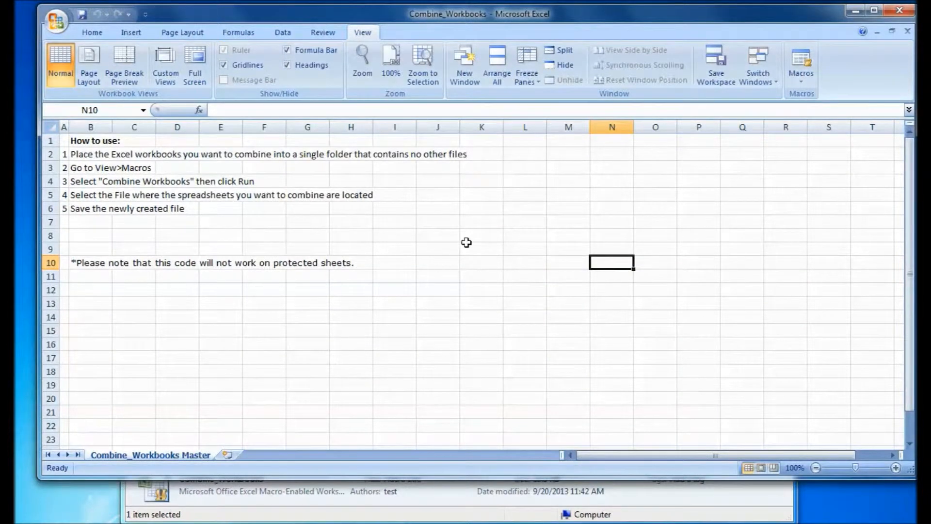
{"action": "mouse_move", "coordinate": [689, 83]}
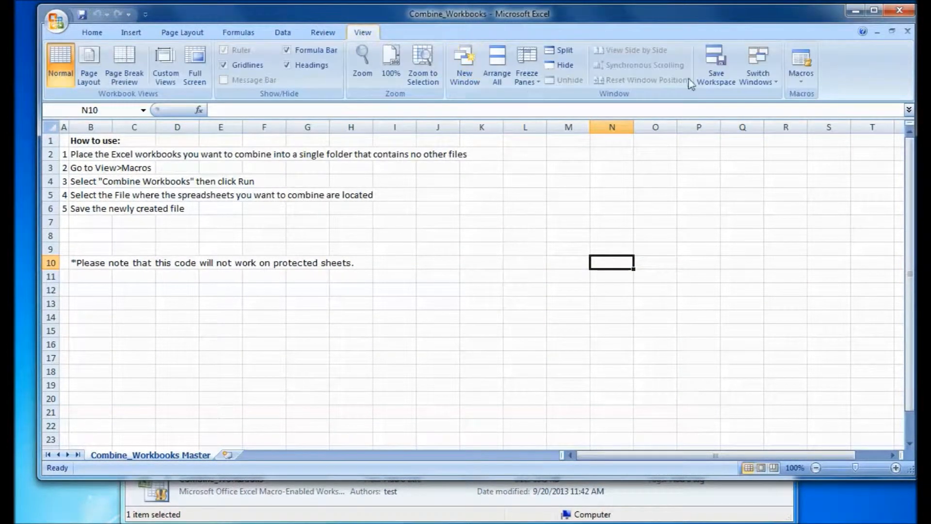
- Run the Combine_Workbooks macro with MyData as the source folder
{"action": "left_click", "coordinate": [800, 60]}
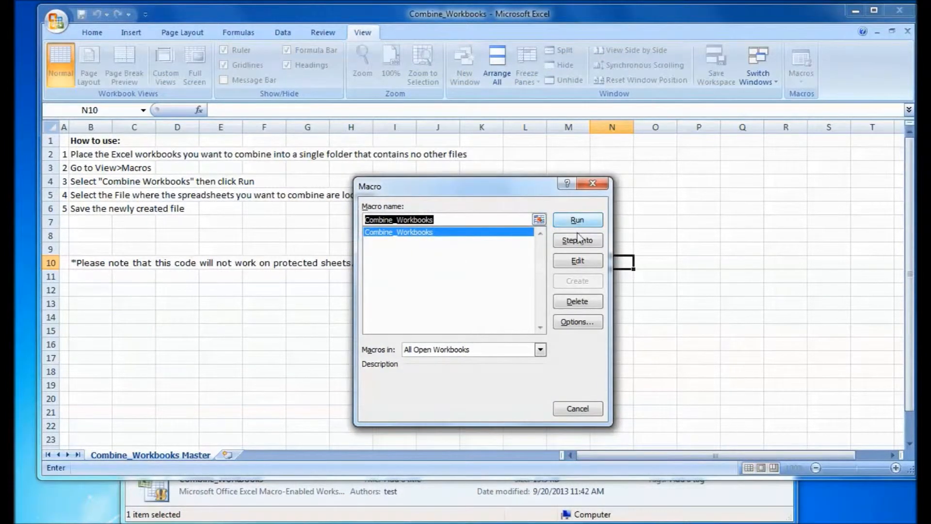
{"action": "left_click", "coordinate": [576, 220]}
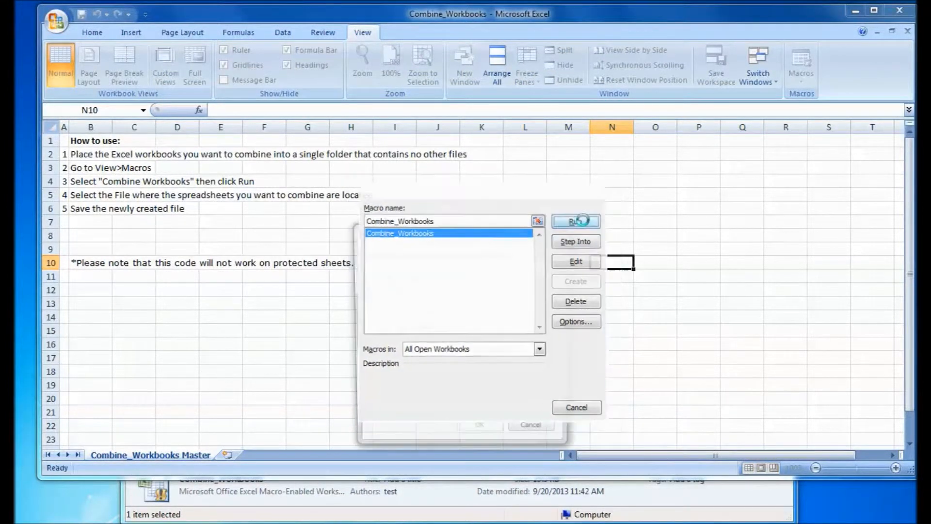
{"action": "left_click", "coordinate": [575, 222]}
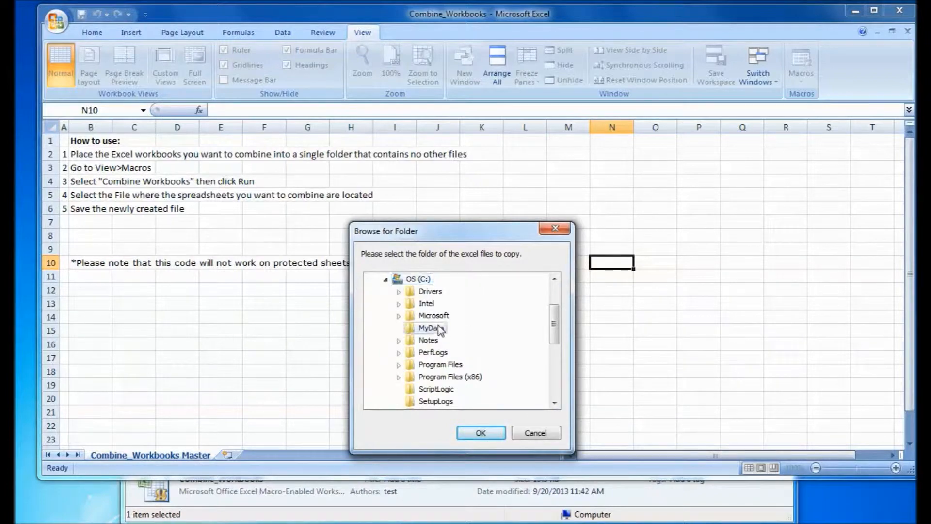
{"action": "left_click", "coordinate": [430, 328]}
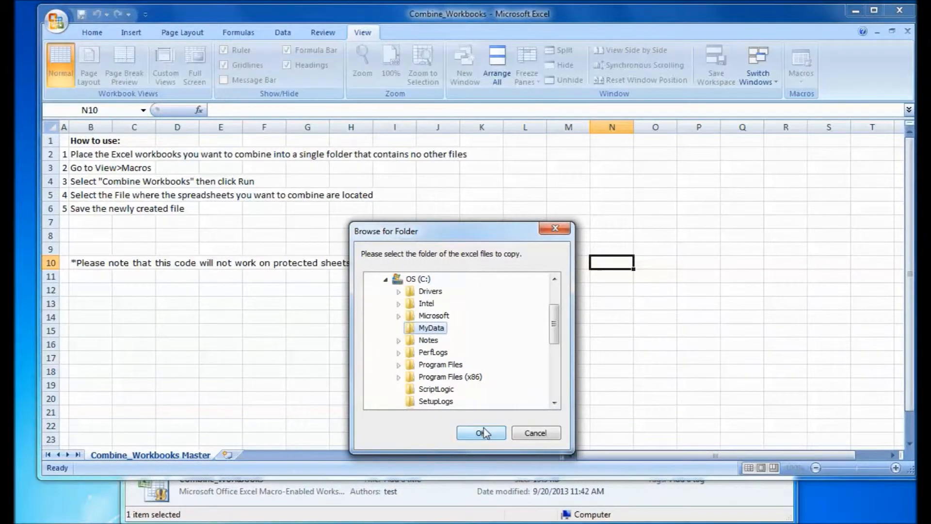
{"action": "left_click", "coordinate": [481, 432]}
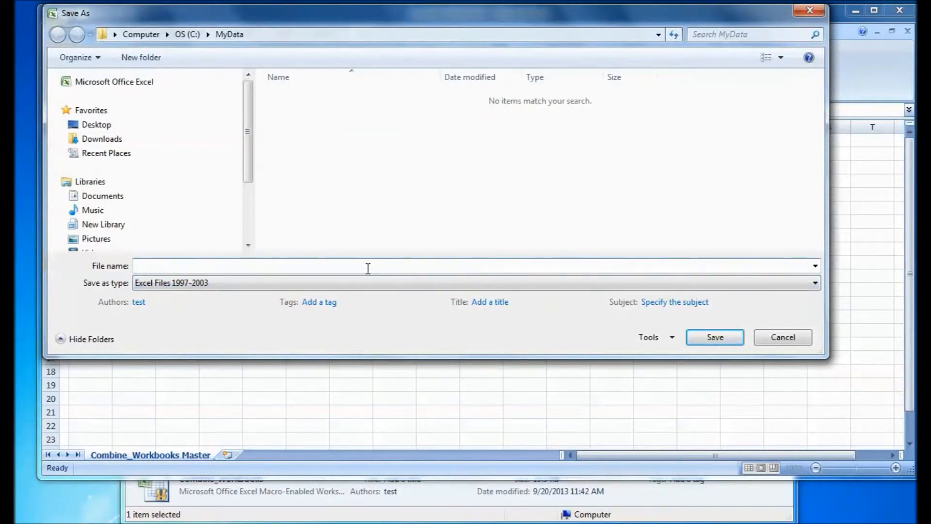
- Save the combined workbook under the name MyNewData
{"action": "type", "text": "MyNewData"}
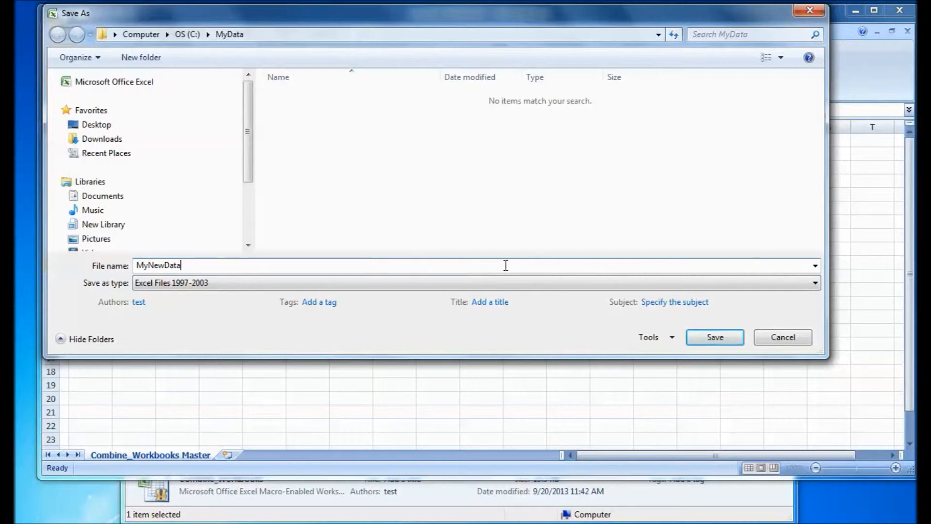
{"action": "left_click", "coordinate": [714, 336]}
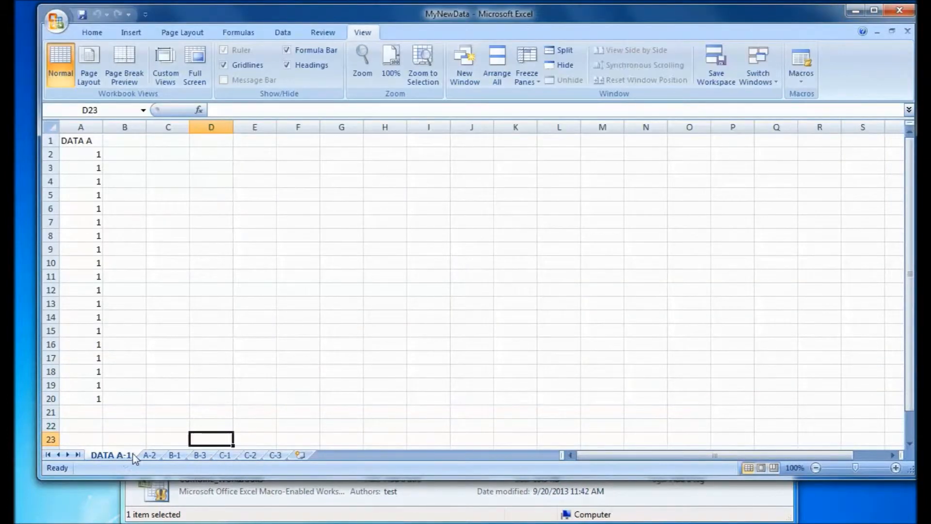
- Review sheets A-2, B-3, B-1 and C-1, then find MyNewData in the MyData folder
{"action": "left_click", "coordinate": [149, 455]}
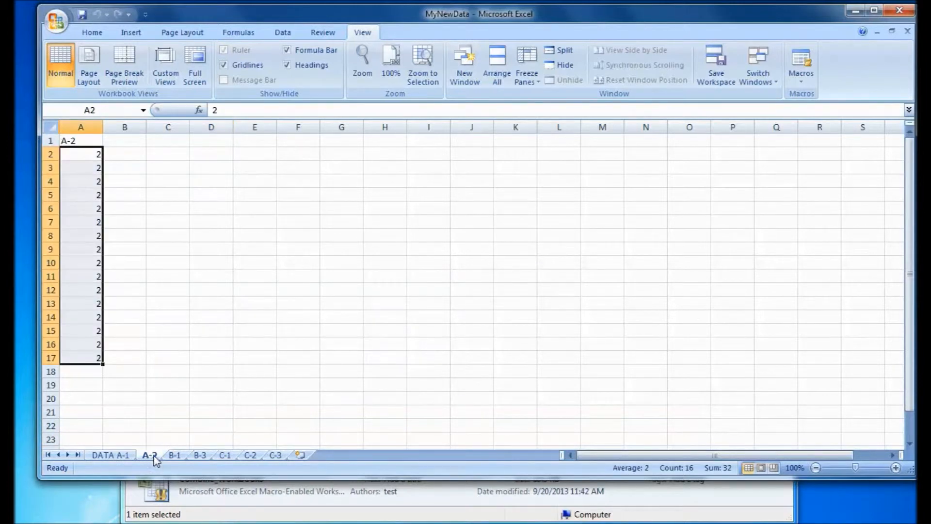
{"action": "left_click", "coordinate": [201, 454]}
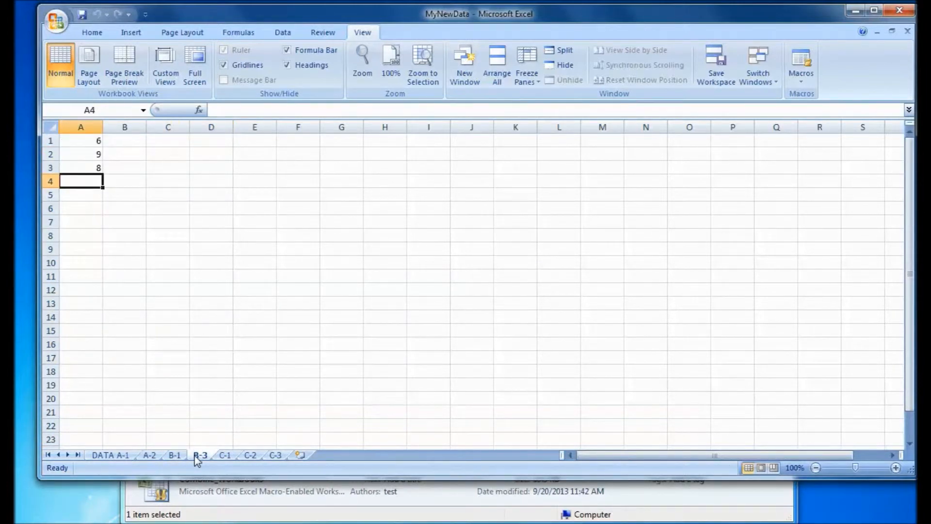
{"action": "left_click", "coordinate": [175, 455]}
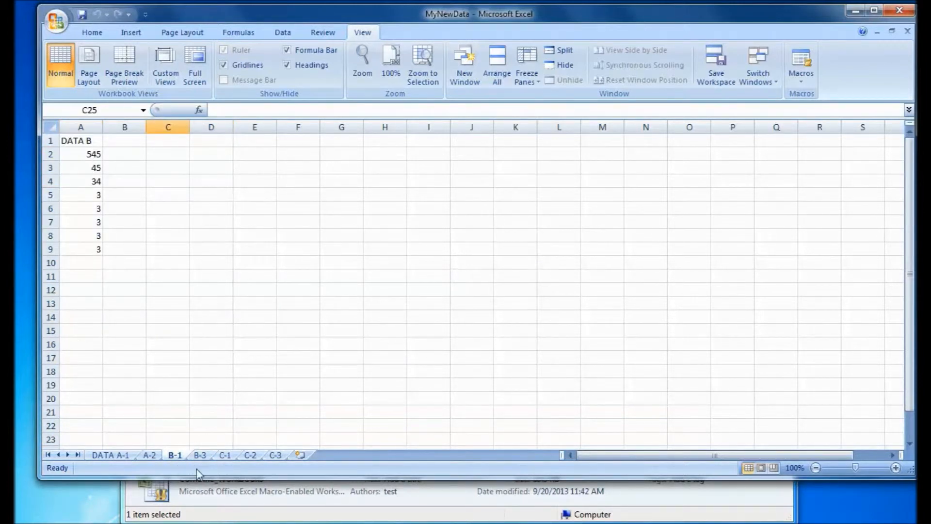
{"action": "mouse_move", "coordinate": [227, 460]}
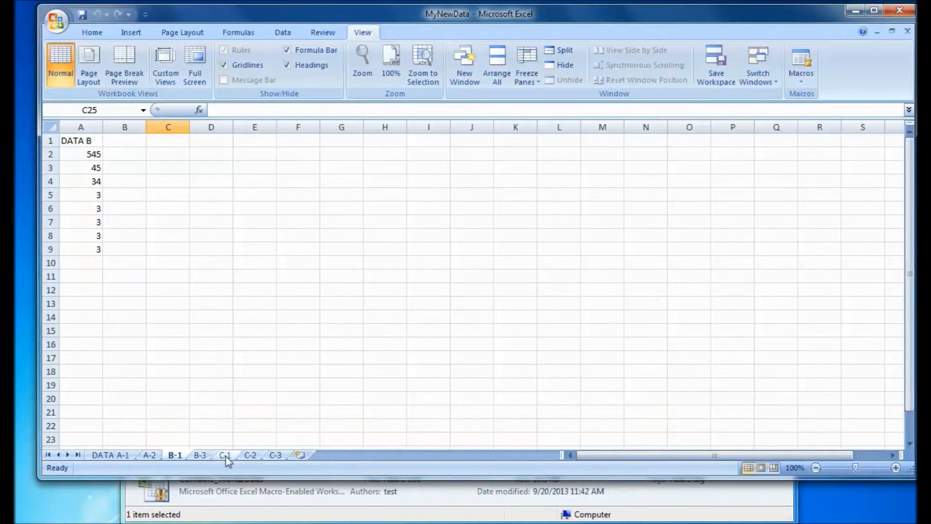
{"action": "left_click", "coordinate": [274, 455]}
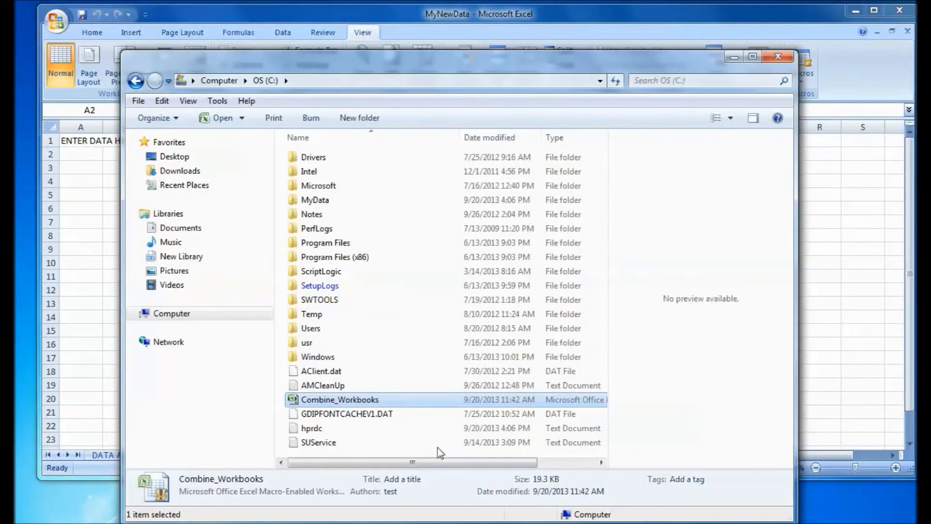
{"action": "double_click", "coordinate": [315, 199]}
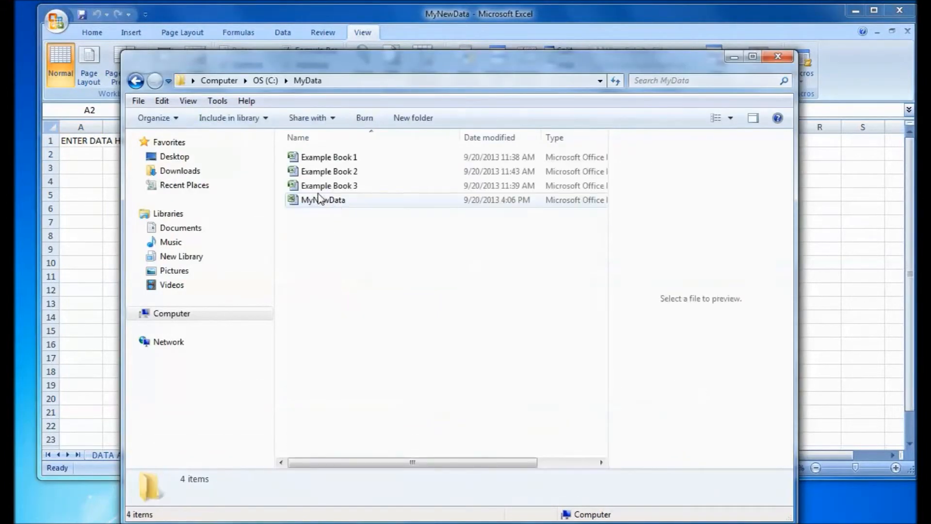